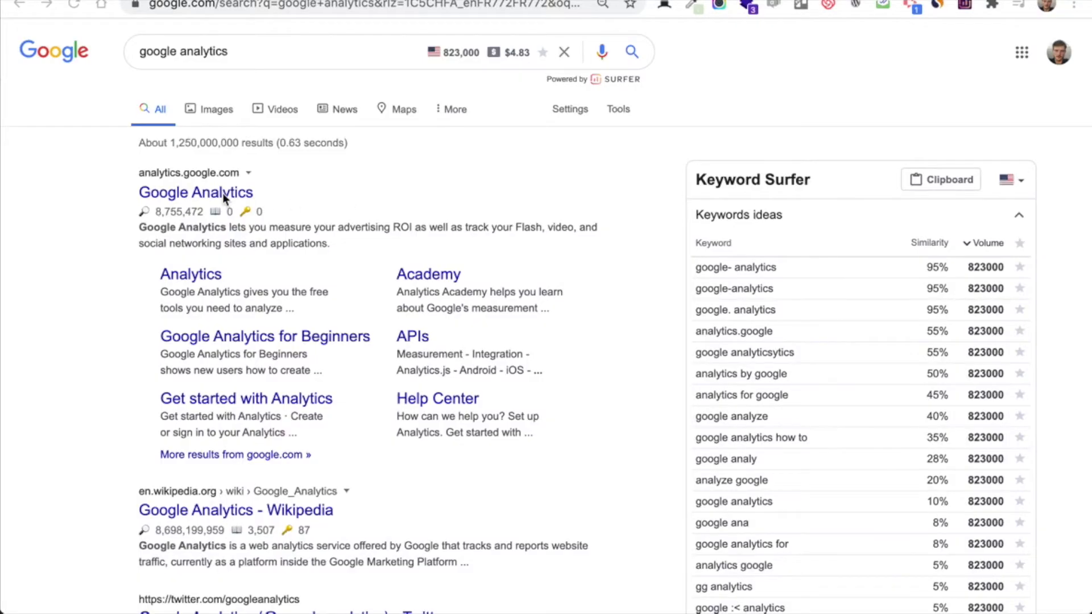
Go to the Google Analytics site from the top search result.
{"action": "left_click", "coordinate": [195, 192]}
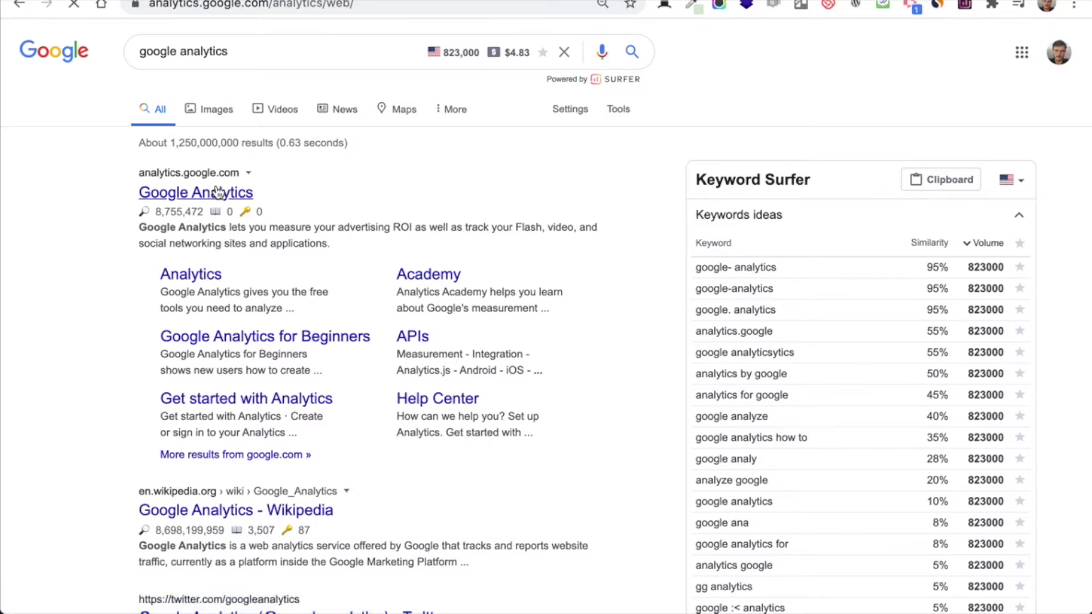
Reach the Admin settings of the Google Merchandise Store demo account.
{"action": "left_click", "coordinate": [196, 192]}
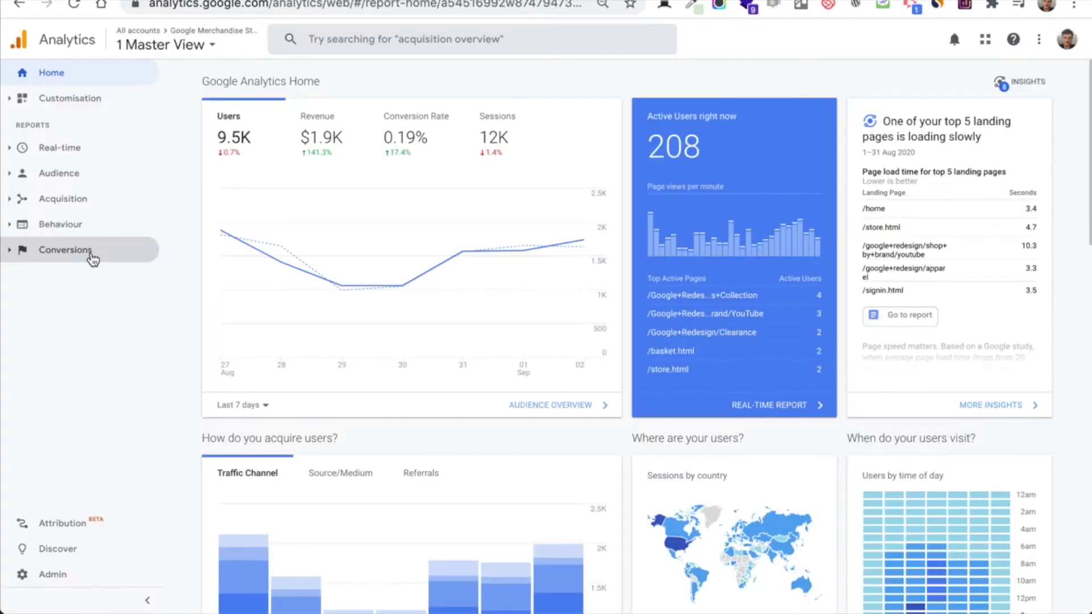
{"action": "mouse_move", "coordinate": [52, 574]}
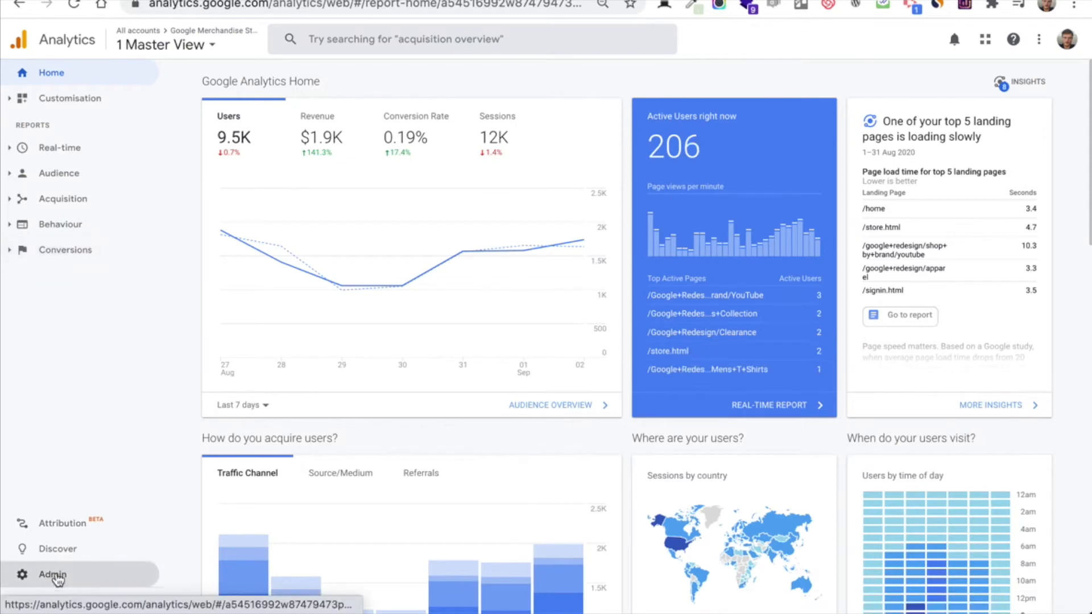
{"action": "mouse_move", "coordinate": [51, 575]}
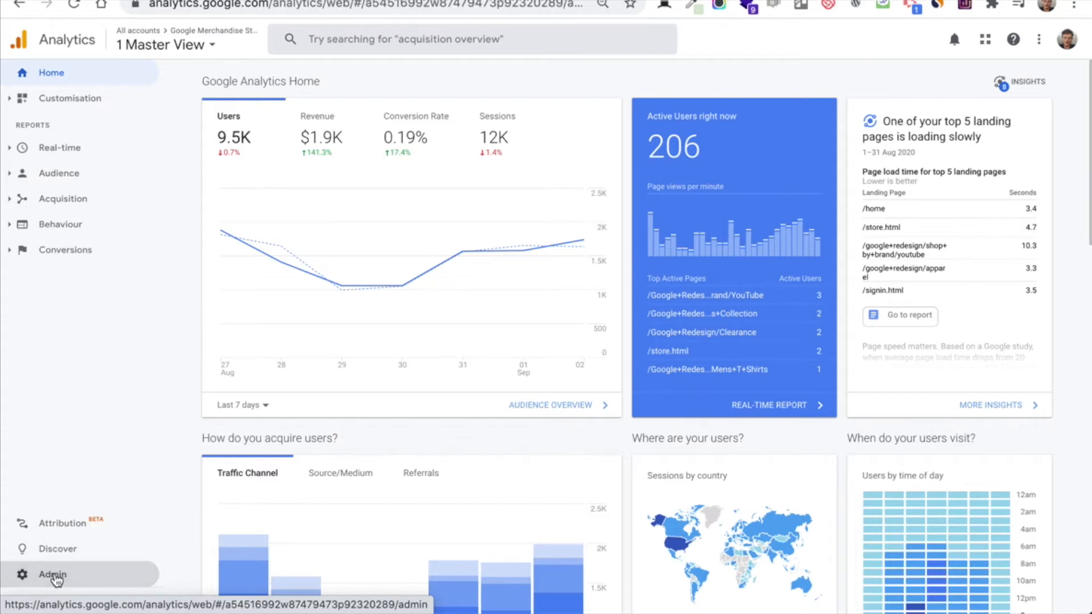
{"action": "left_click", "coordinate": [52, 575]}
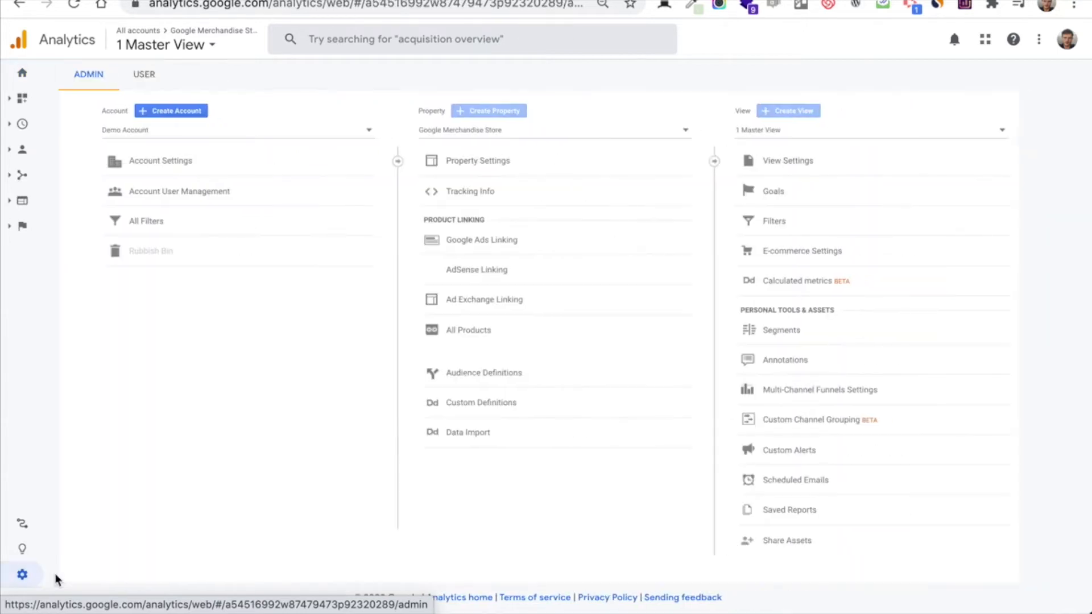
{"action": "mouse_move", "coordinate": [171, 110]}
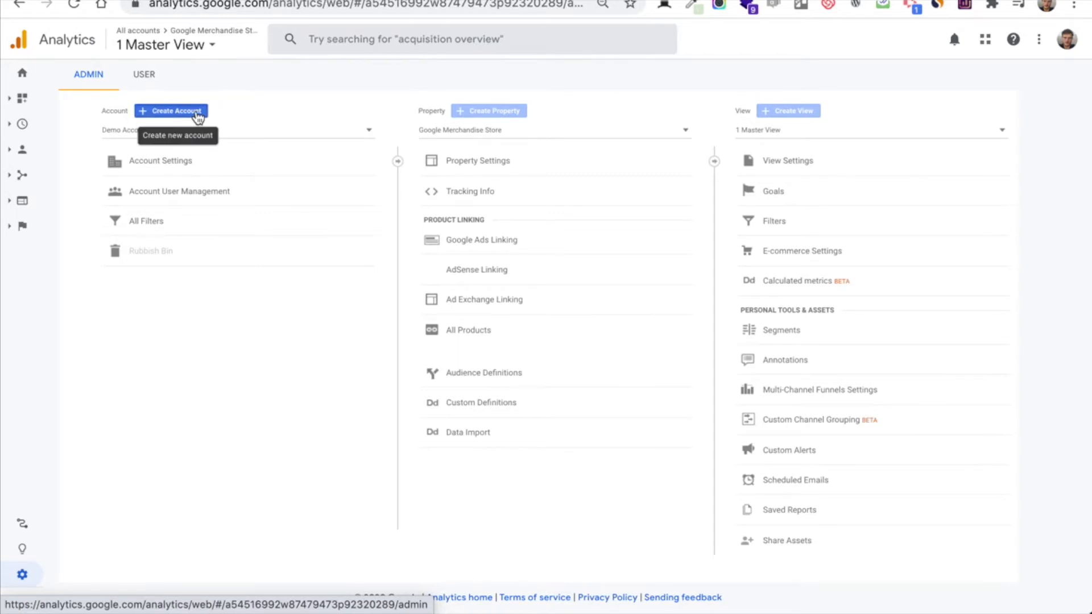
Create a new account named Makerpath, keep sharing defaults, and choose Web as what to measure.
{"action": "left_click", "coordinate": [169, 110]}
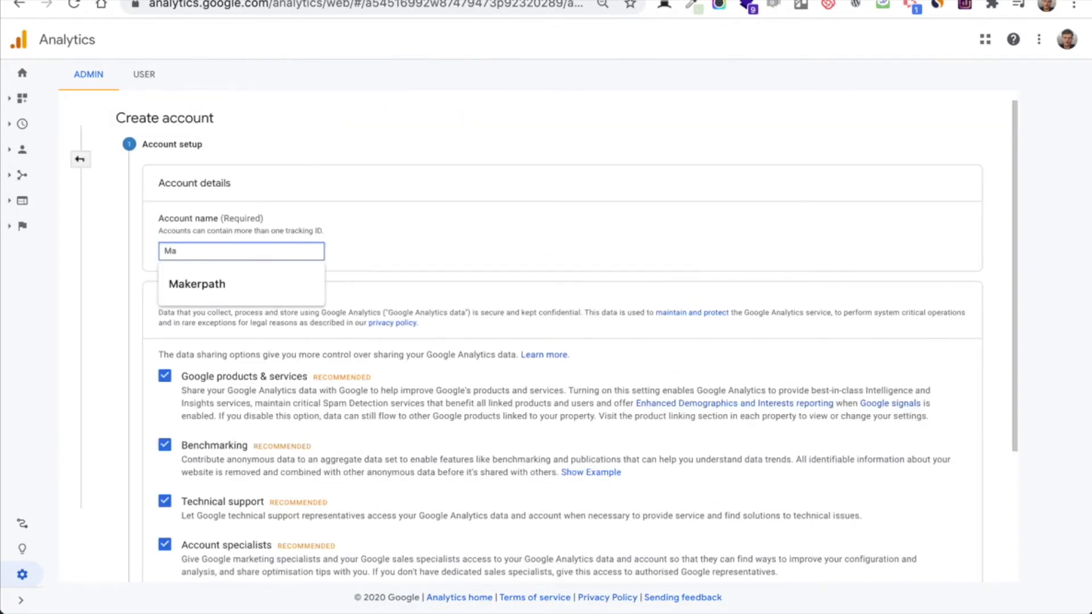
{"action": "type", "text": "k"}
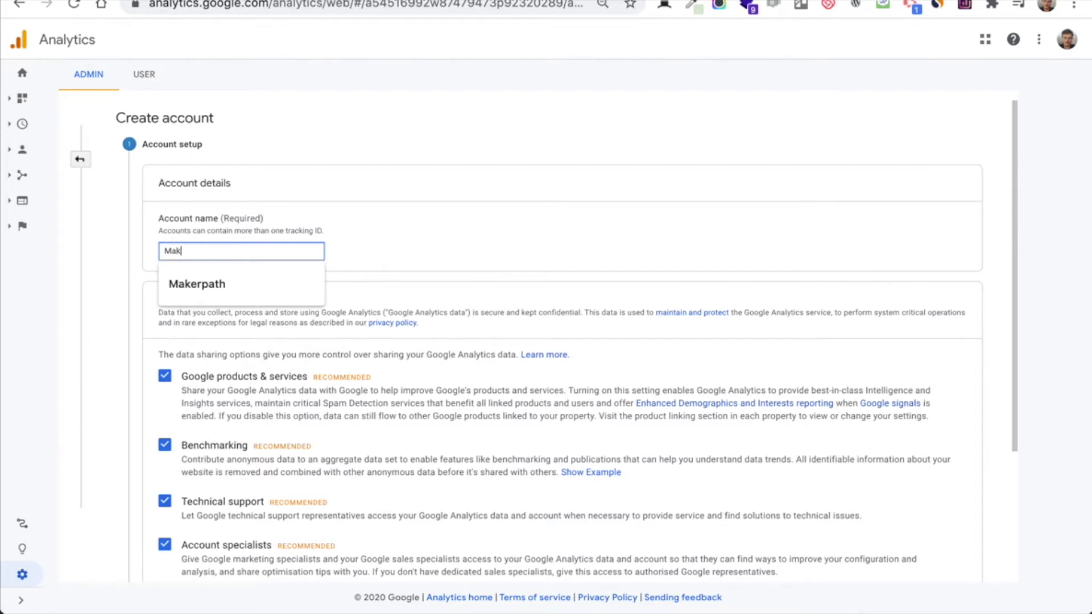
{"action": "type", "text": "erpath"}
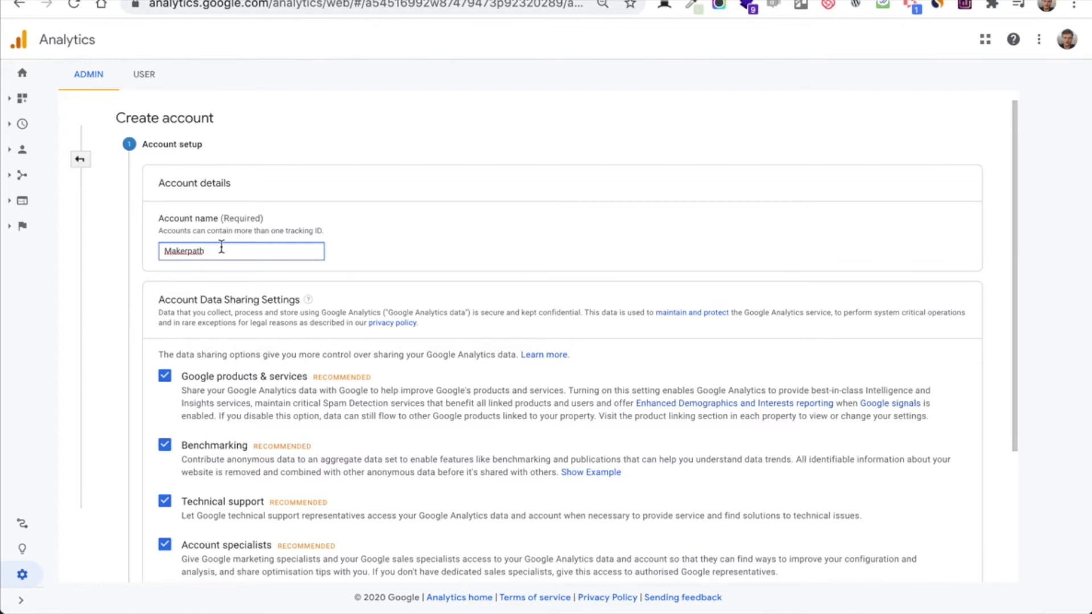
{"action": "scroll", "scroll_direction": "down", "scroll_amount": 3}
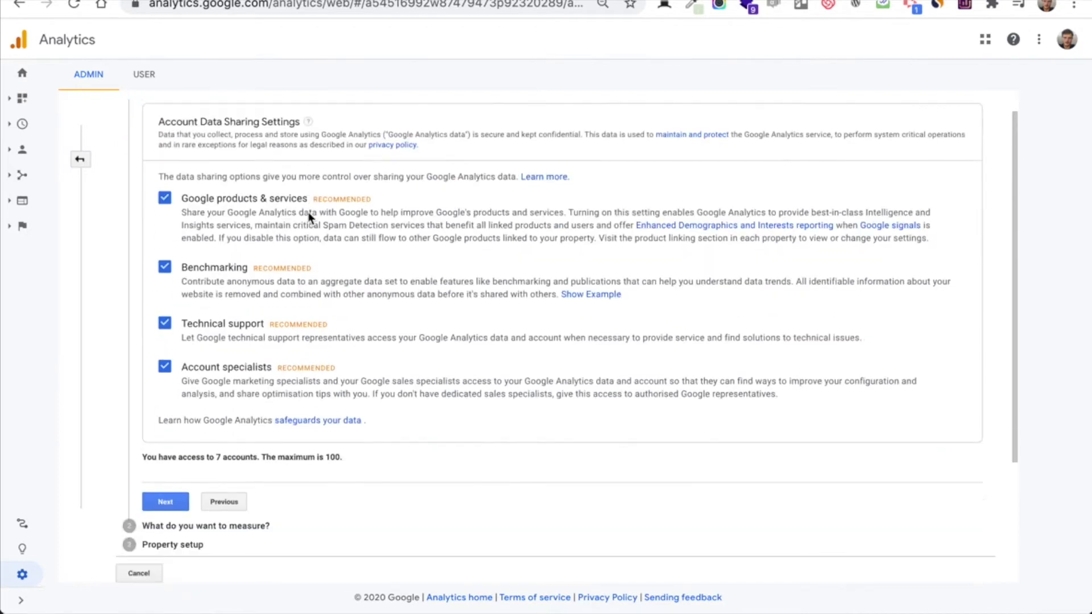
{"action": "mouse_move", "coordinate": [223, 467]}
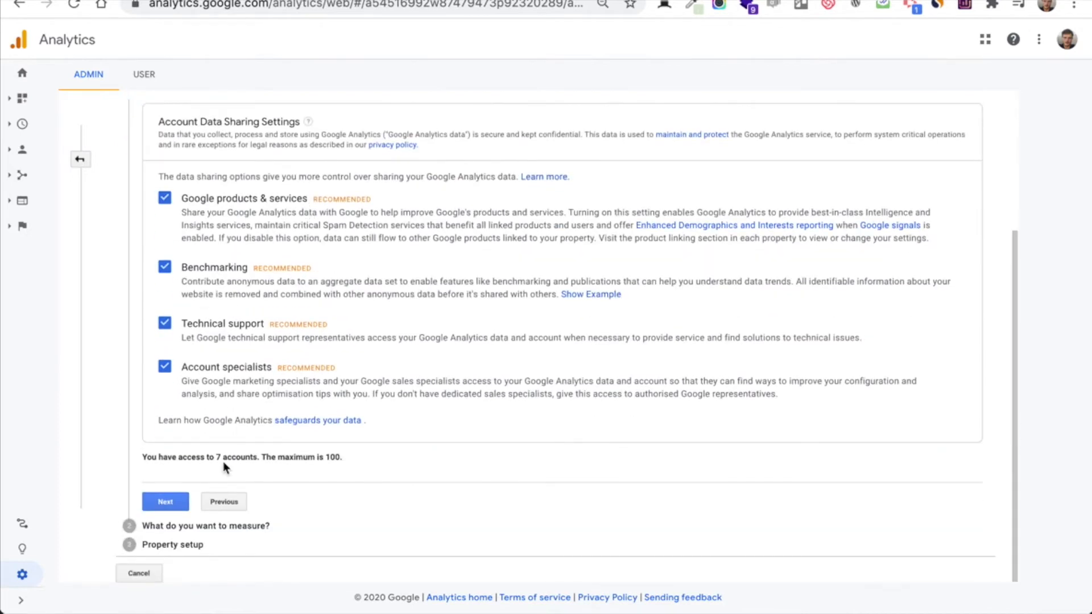
{"action": "left_click", "coordinate": [164, 501]}
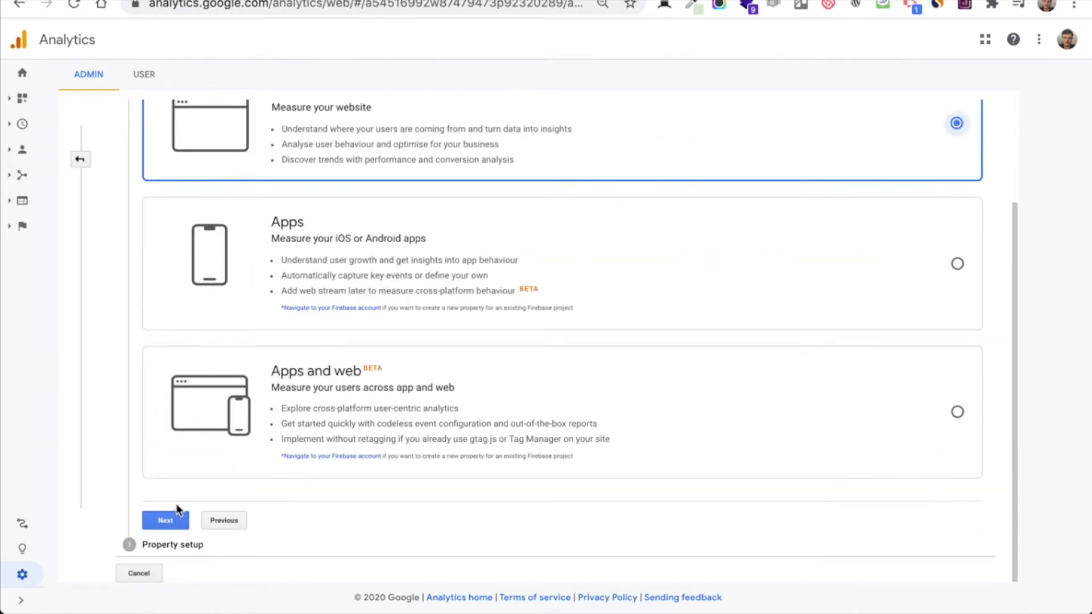
{"action": "scroll", "scroll_direction": "up", "scroll_amount": 3}
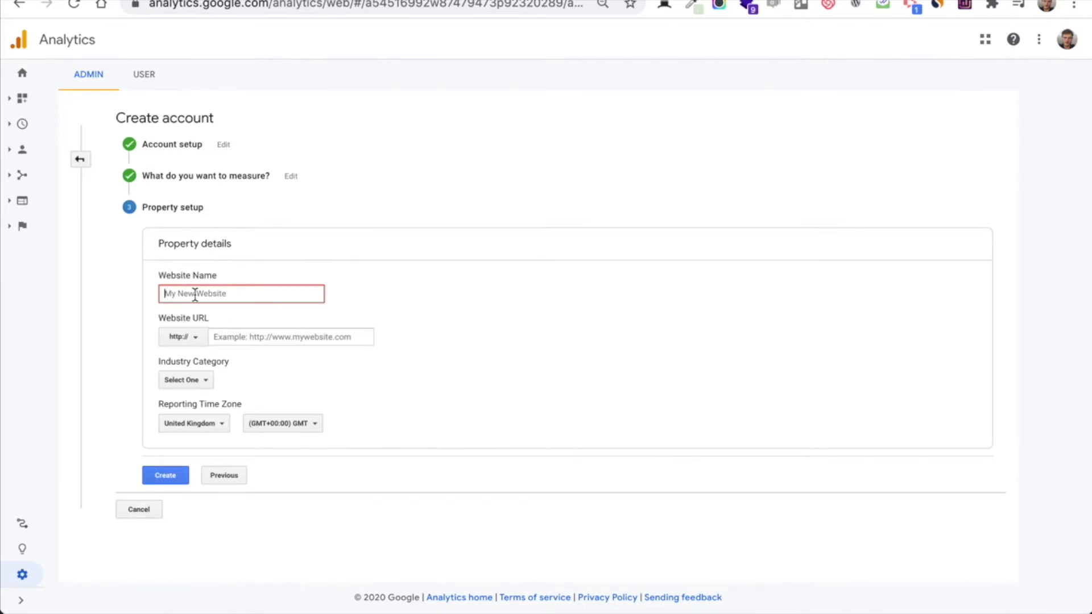
{"action": "type", "text": "Make"}
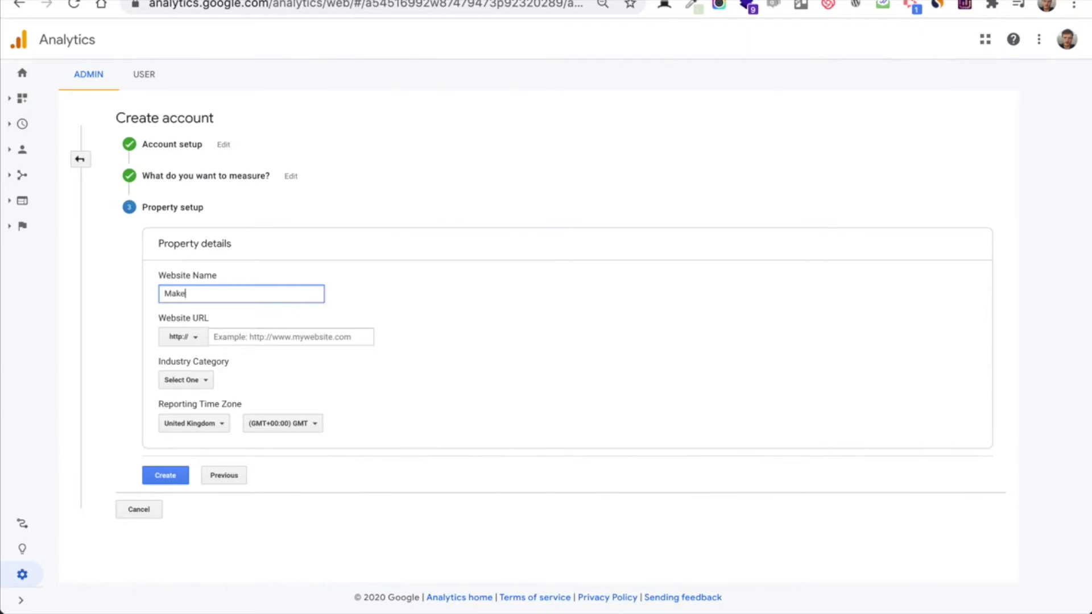
{"action": "type", "text": "rpath"}
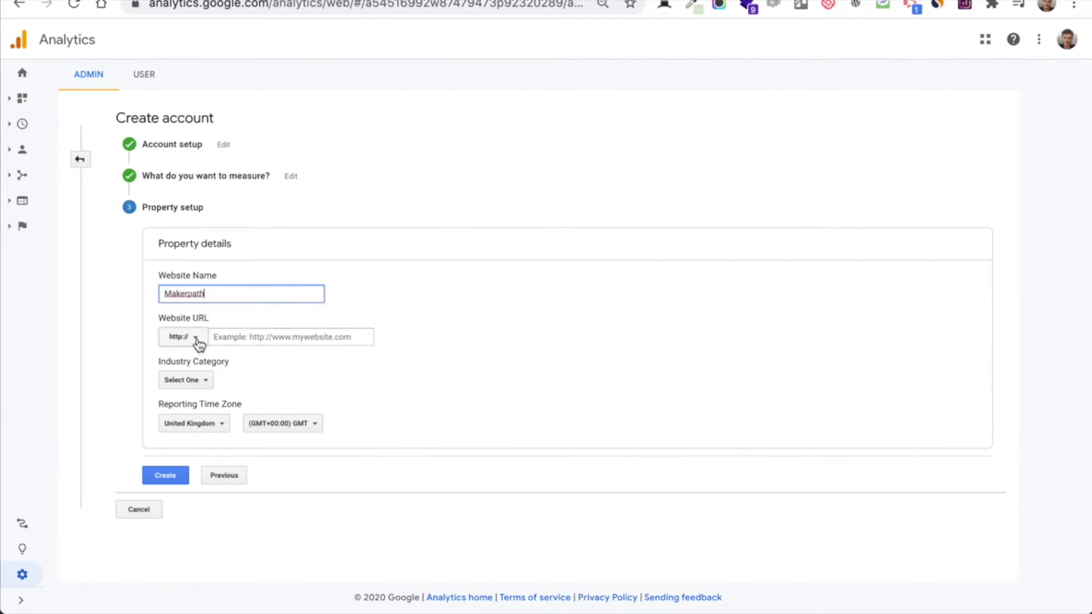
{"action": "left_click", "coordinate": [185, 337]}
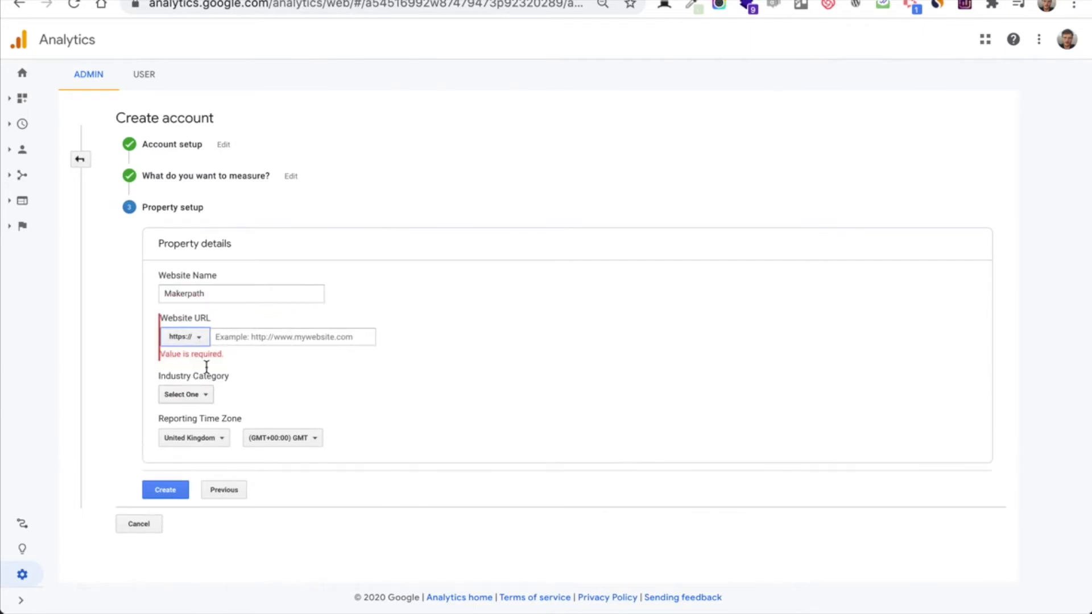
{"action": "left_click", "coordinate": [294, 336]}
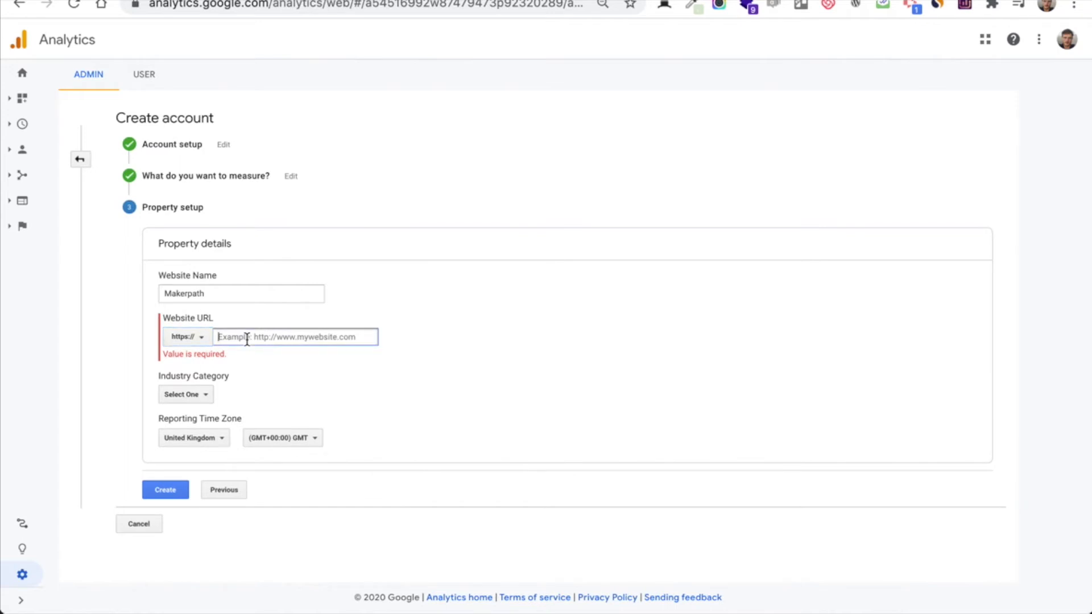
{"action": "type", "text": "makerpat"}
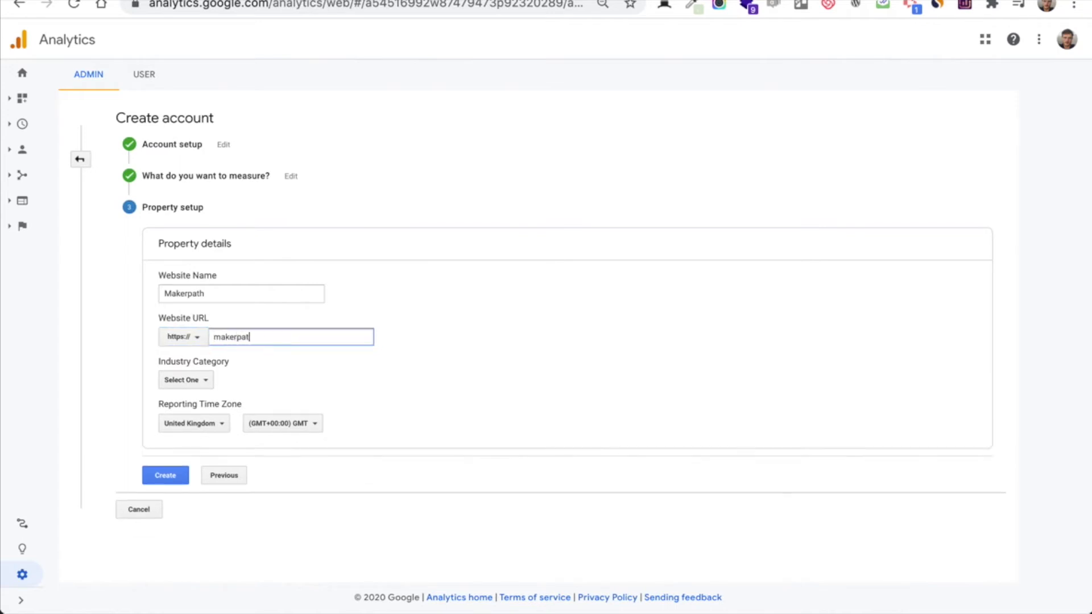
{"action": "type", "text": "h.co"}
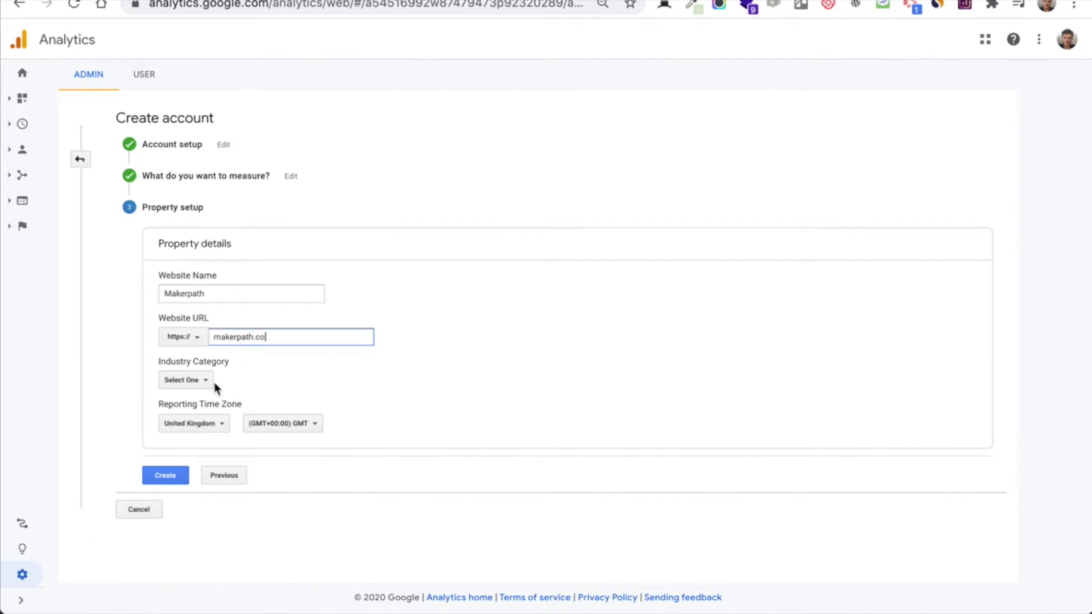
Set industry to Online Communities, create the property and accept both terms of service.
{"action": "left_click", "coordinate": [185, 380]}
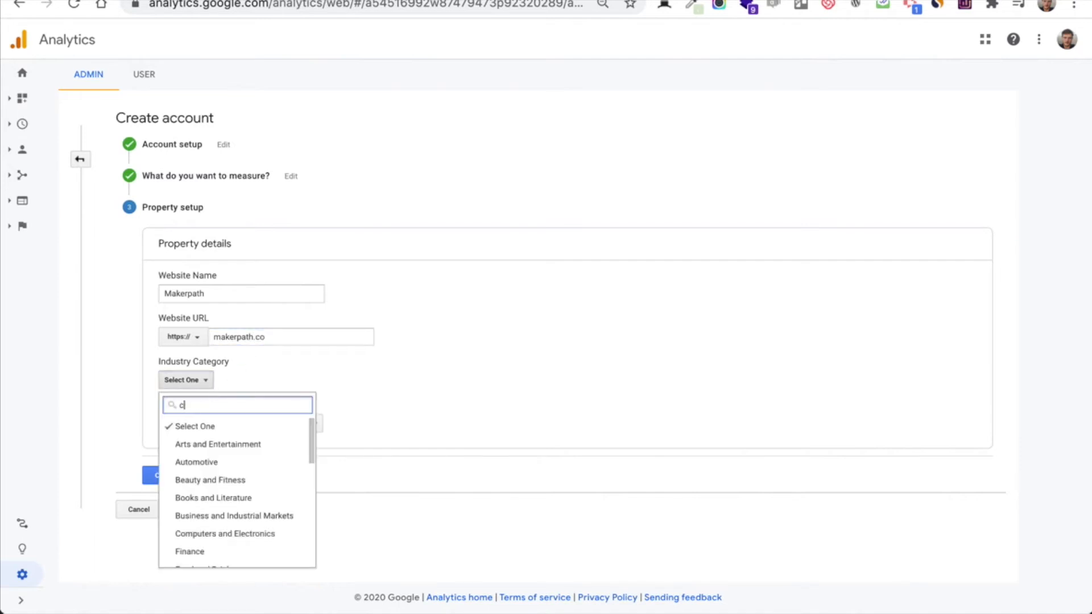
{"action": "type", "text": "omm"}
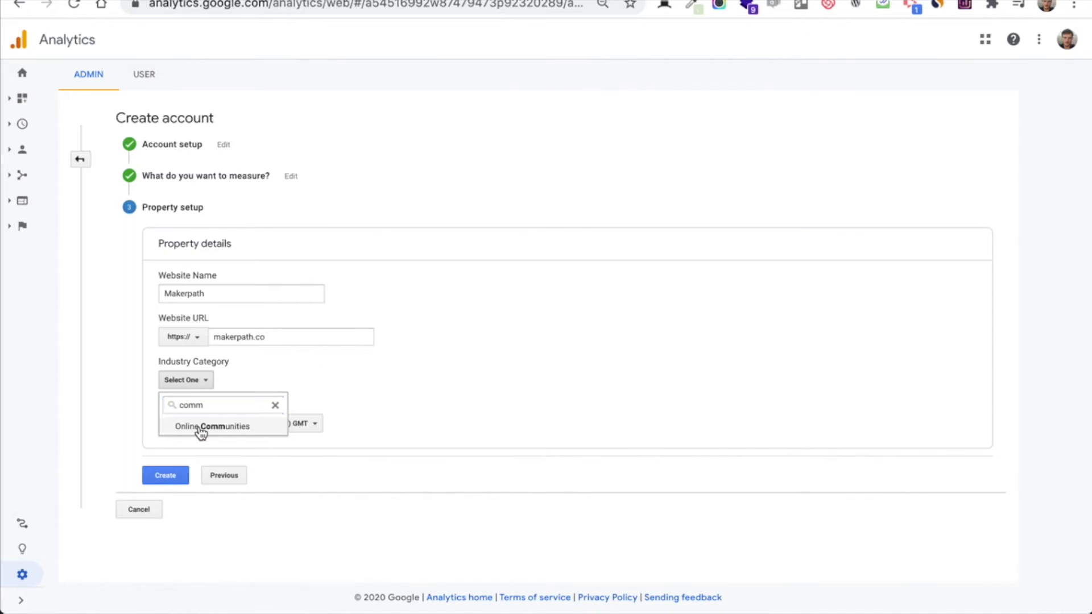
{"action": "left_click", "coordinate": [213, 425]}
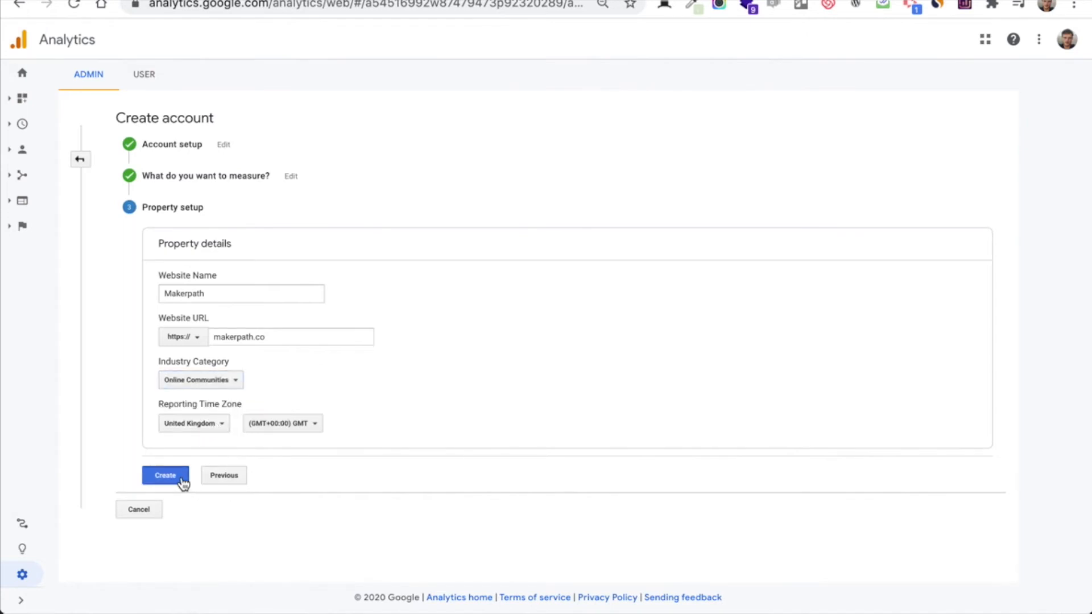
{"action": "left_click", "coordinate": [165, 476]}
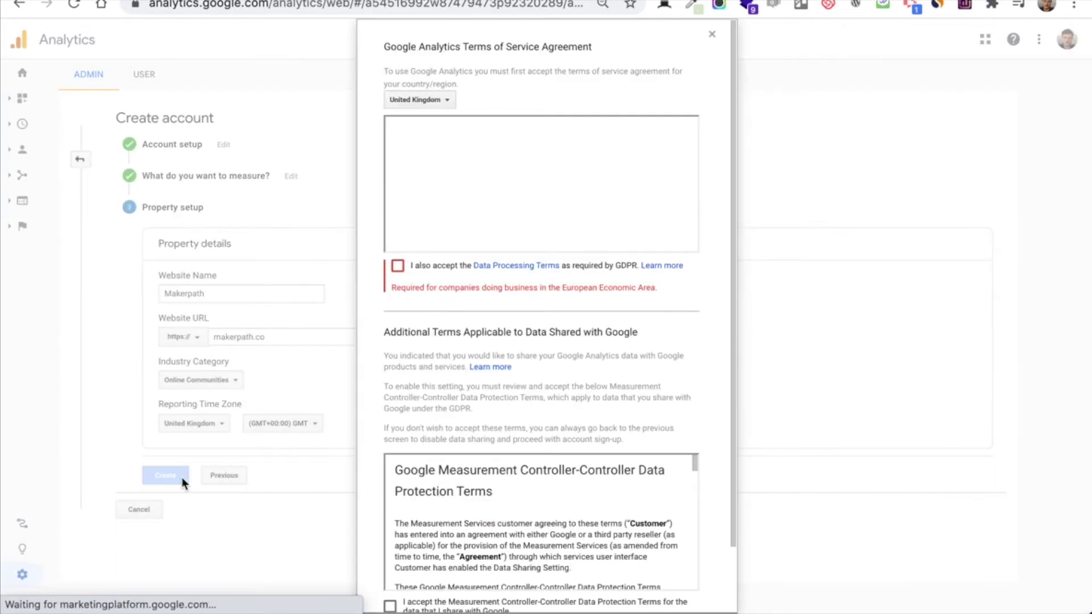
{"action": "left_click", "coordinate": [397, 265]}
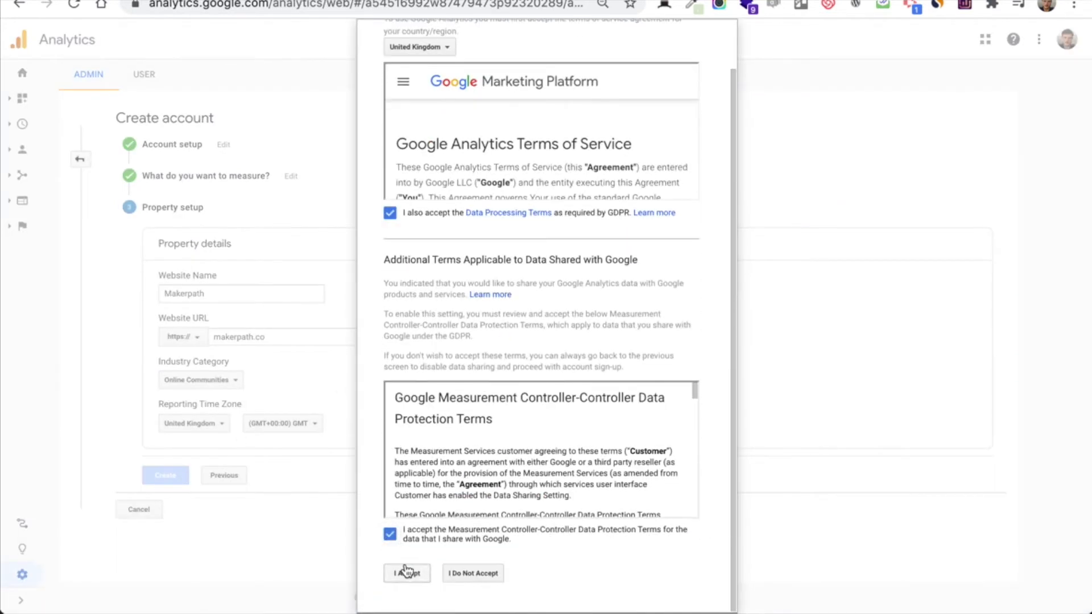
{"action": "left_click", "coordinate": [407, 574]}
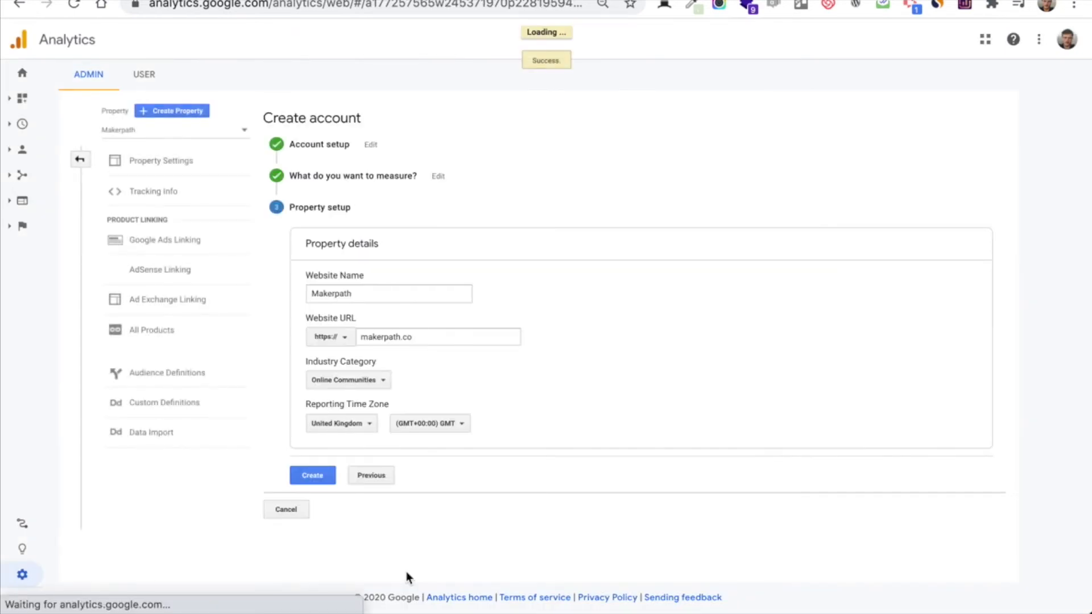
{"action": "left_click", "coordinate": [312, 476]}
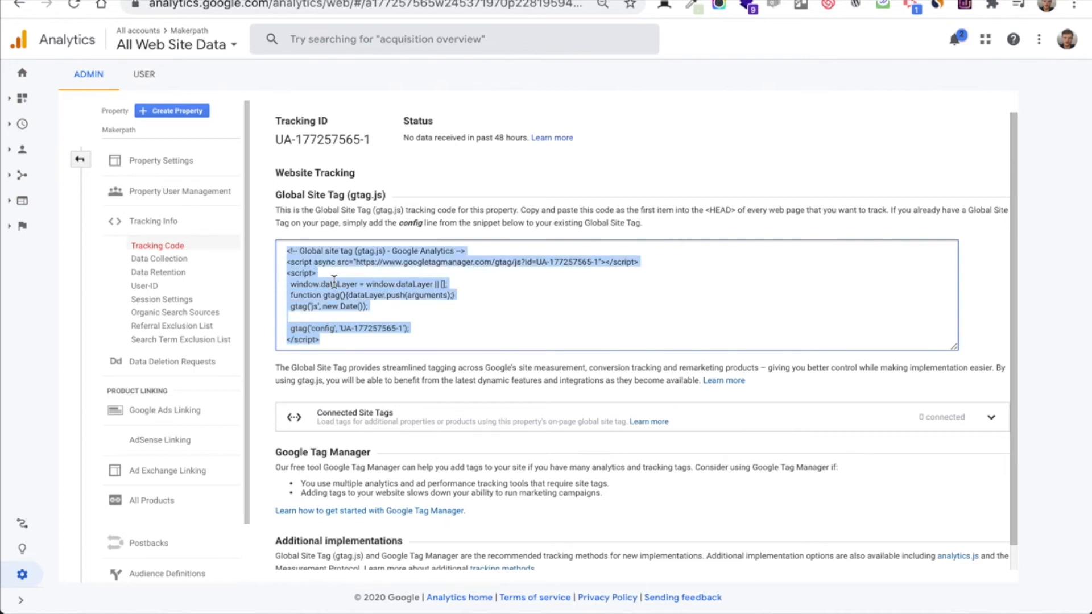
{"action": "mouse_move", "coordinate": [397, 243]}
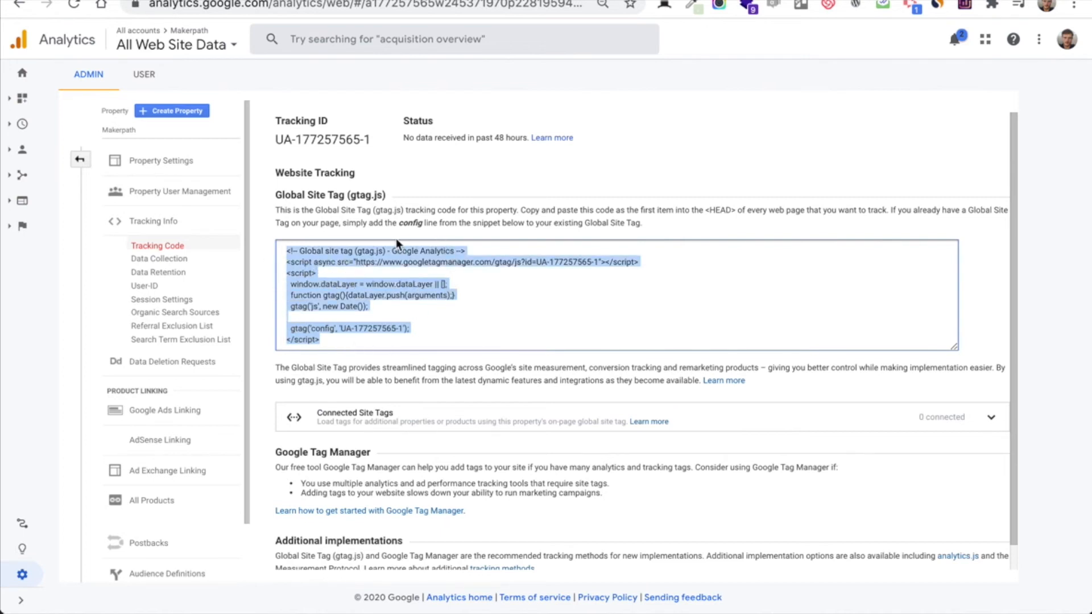
{"action": "mouse_move", "coordinate": [333, 251]}
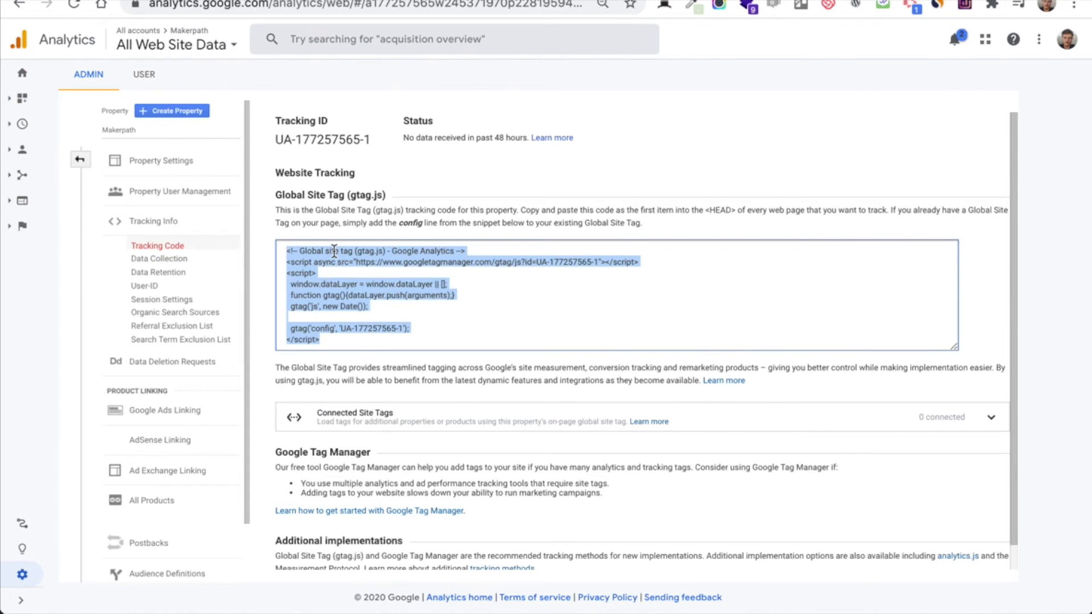
{"action": "mouse_move", "coordinate": [354, 127]}
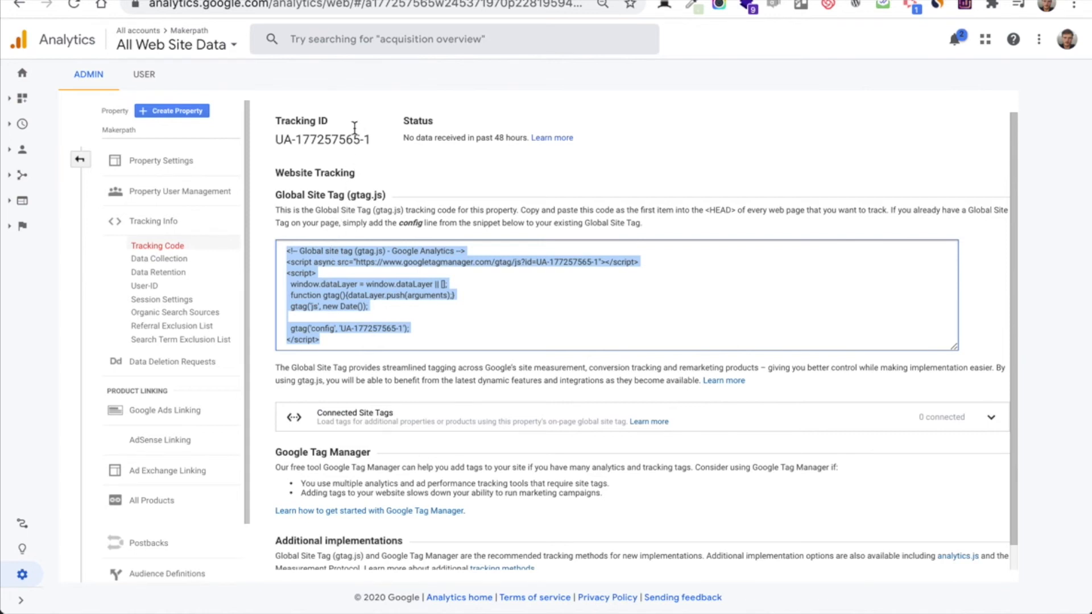
{"action": "left_click", "coordinate": [377, 143]}
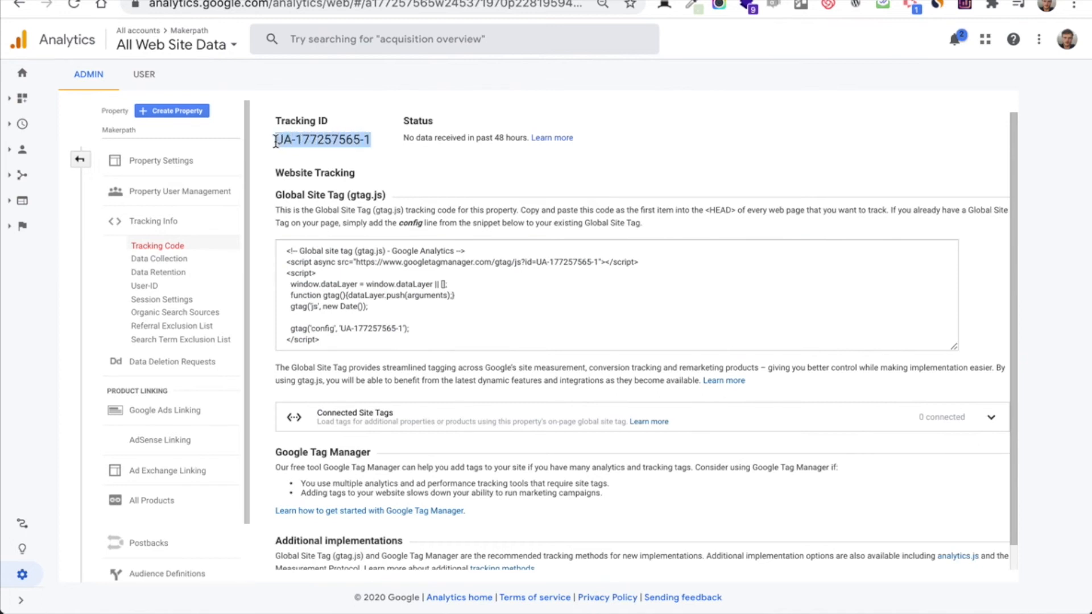
{"action": "mouse_move", "coordinate": [261, 94]}
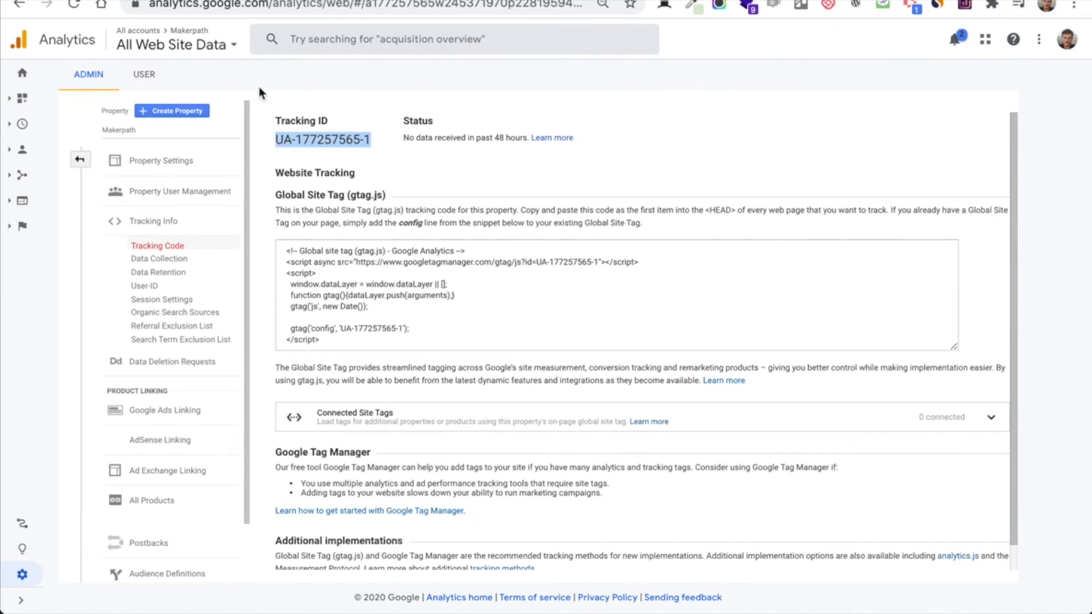
{"action": "mouse_move", "coordinate": [262, 92]}
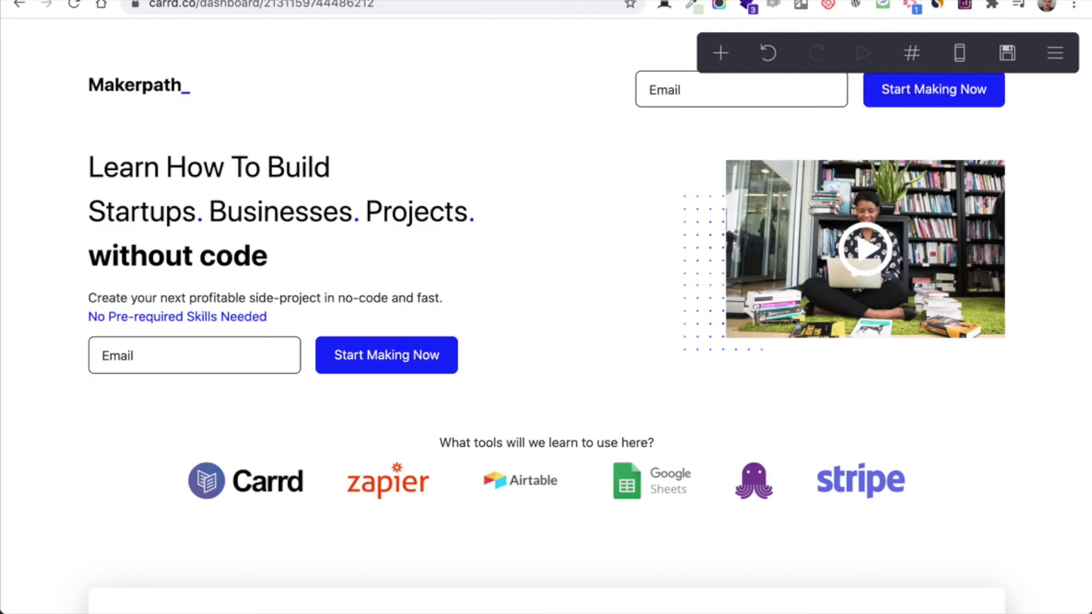
{"action": "mouse_move", "coordinate": [1026, 81]}
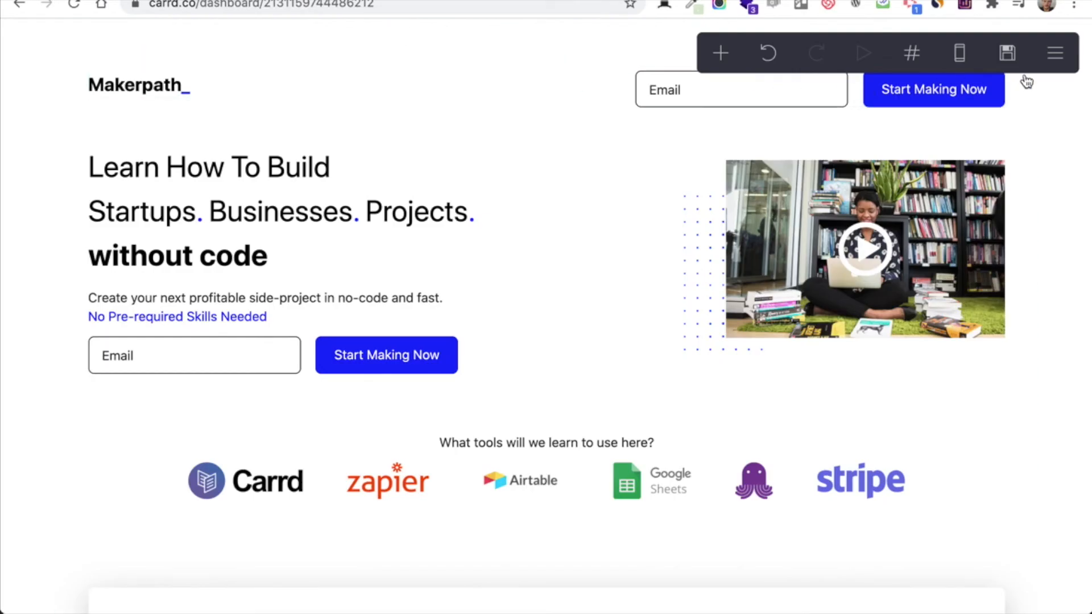
{"action": "left_click", "coordinate": [1007, 54]}
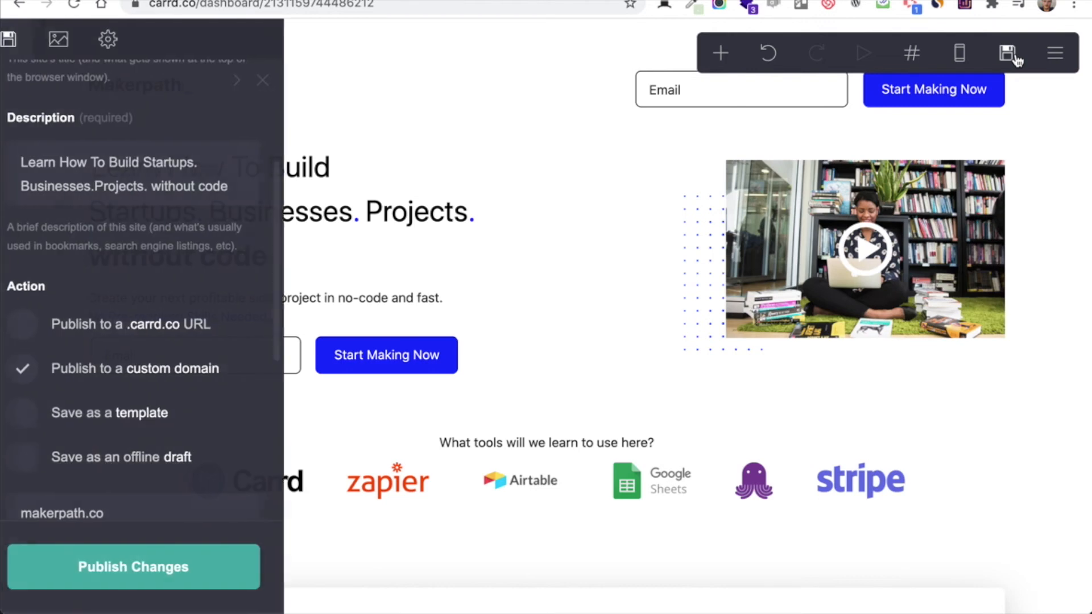
{"action": "scroll", "scroll_direction": "up", "scroll_amount": 3}
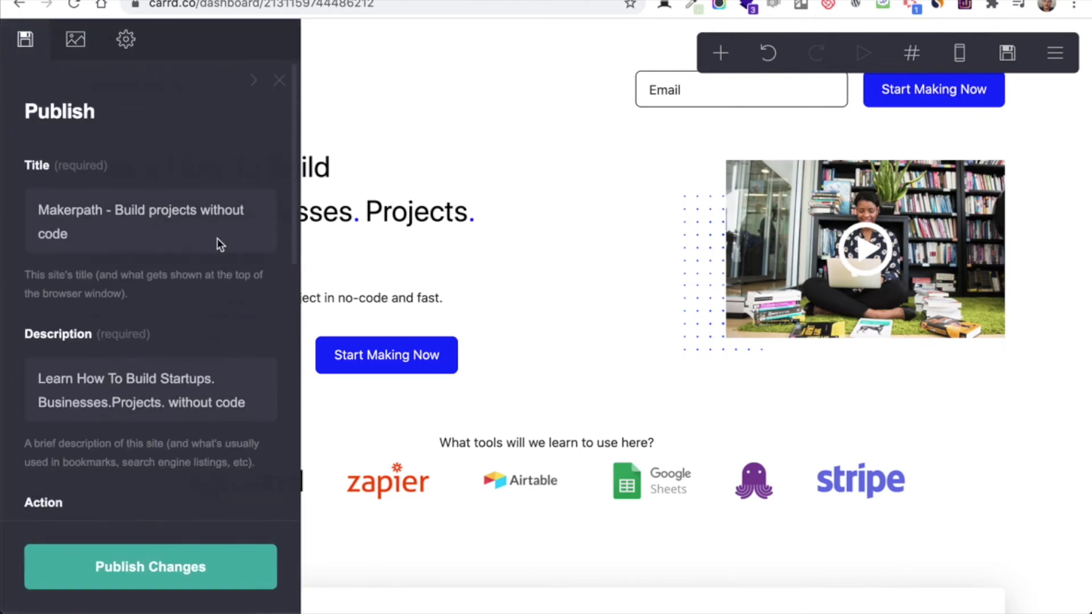
{"action": "left_click", "coordinate": [126, 39]}
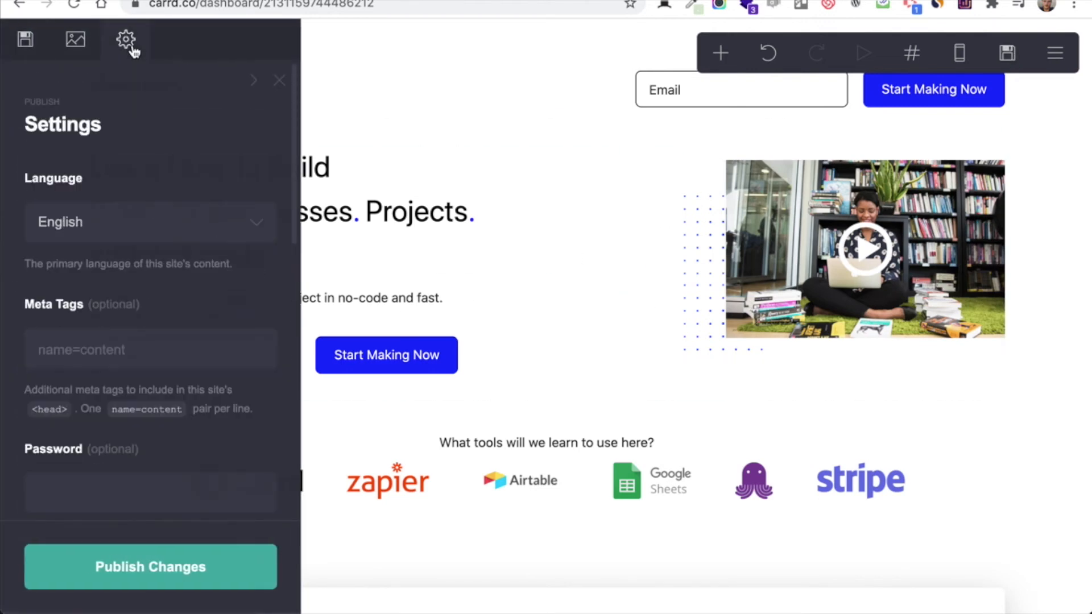
{"action": "scroll", "scroll_direction": "down", "scroll_amount": 3}
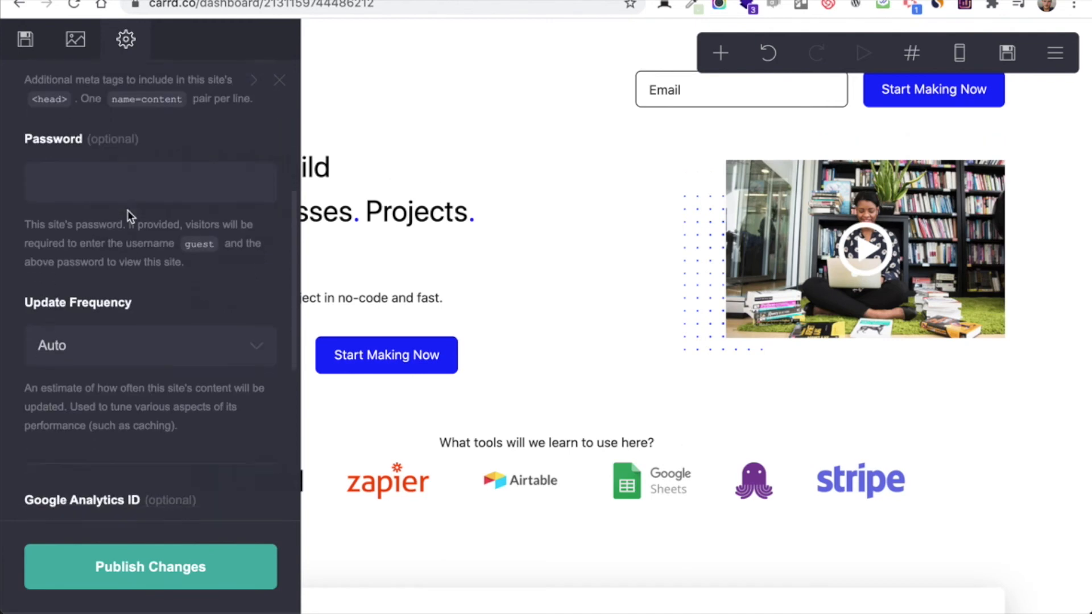
{"action": "left_click", "coordinate": [150, 274]}
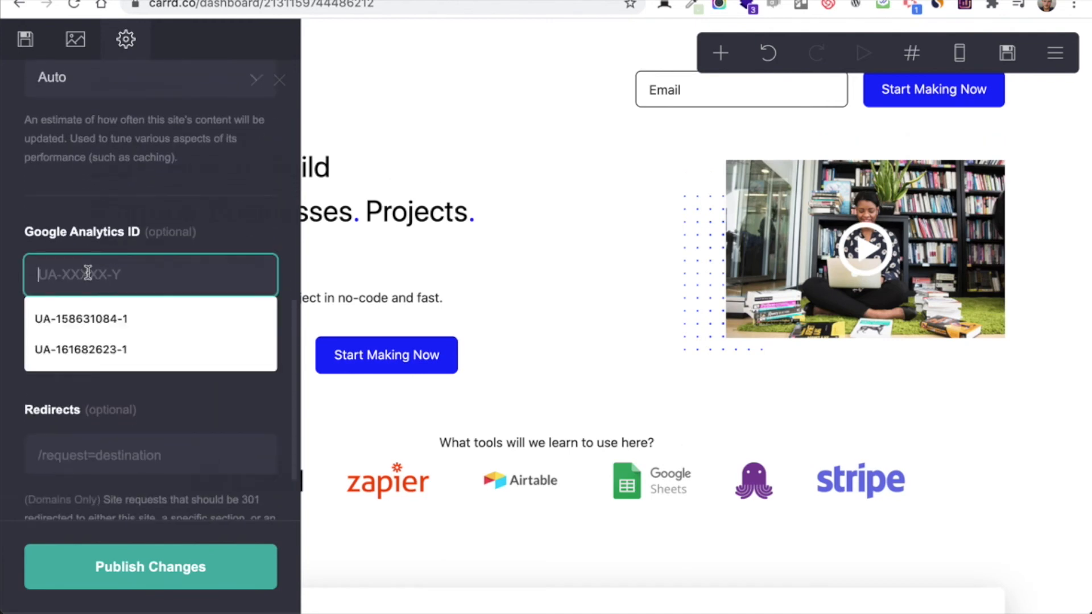
{"action": "type", "text": "UA-177257565-1"}
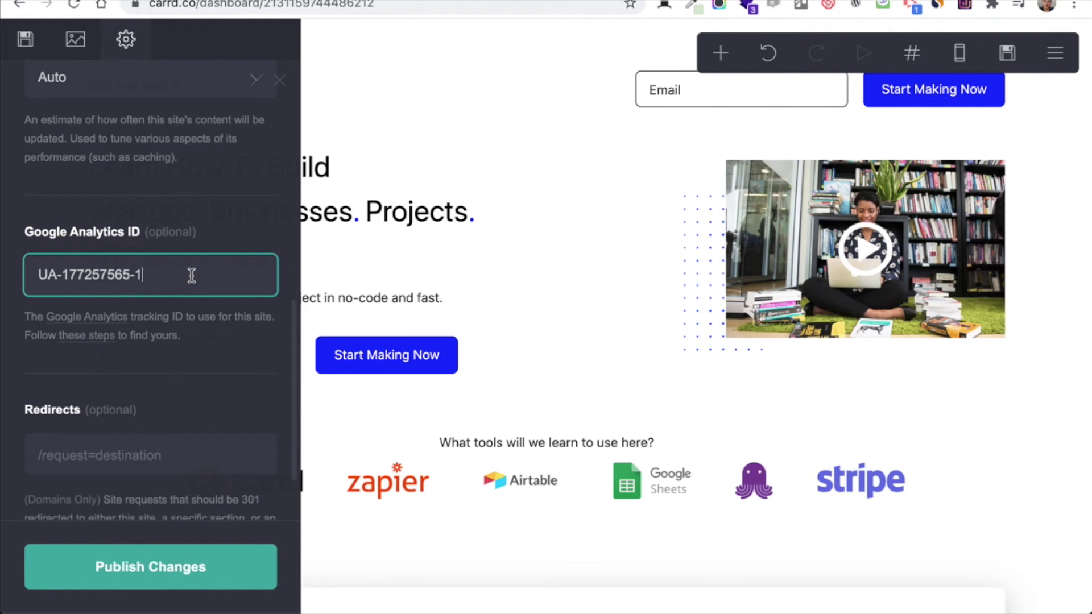
{"action": "left_click", "coordinate": [150, 567]}
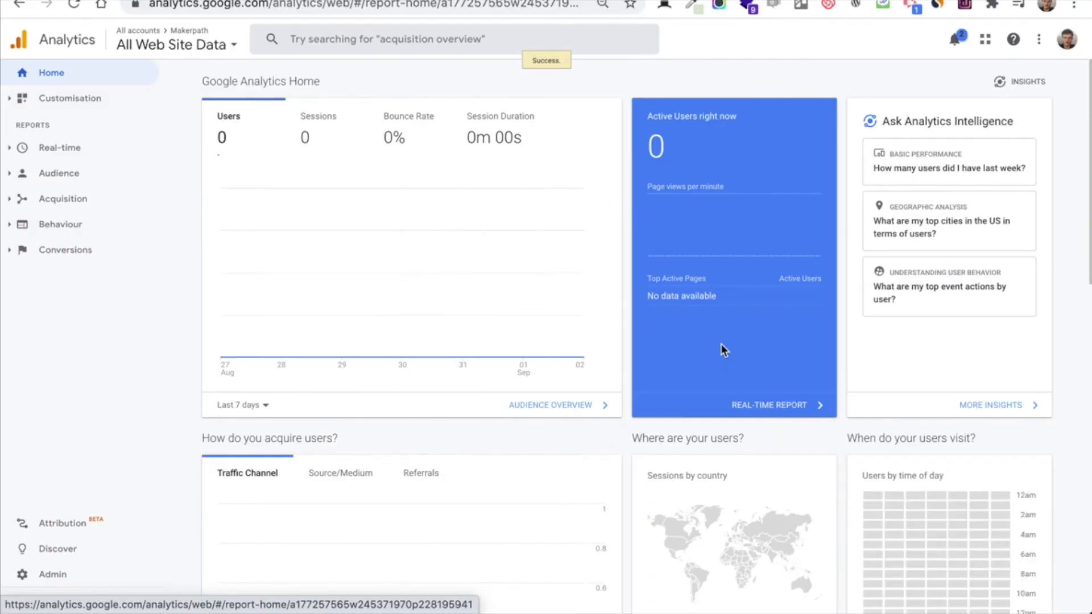
{"action": "mouse_move", "coordinate": [114, 154]}
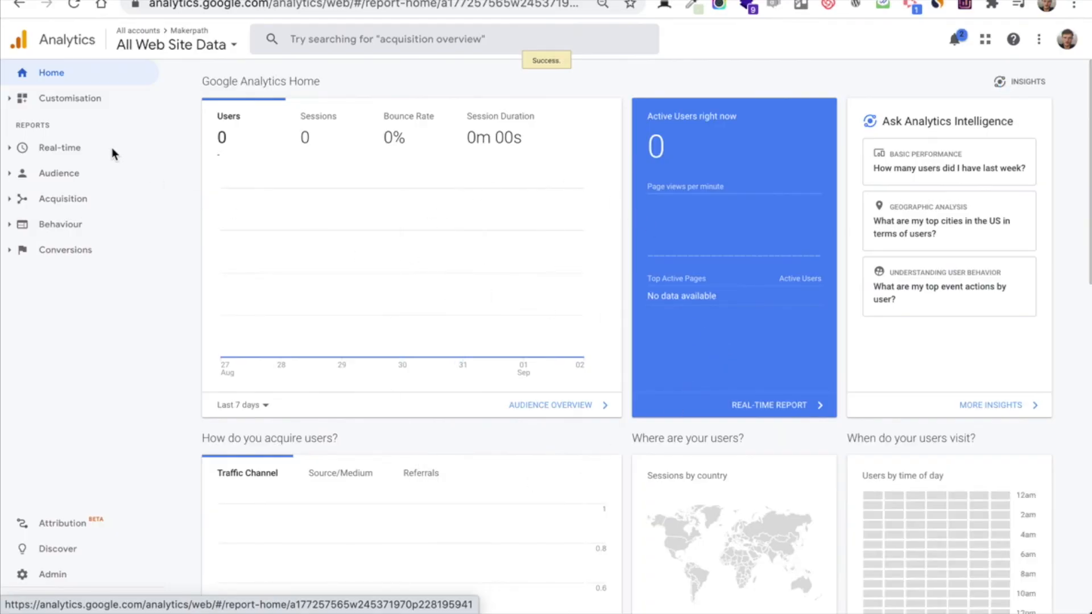